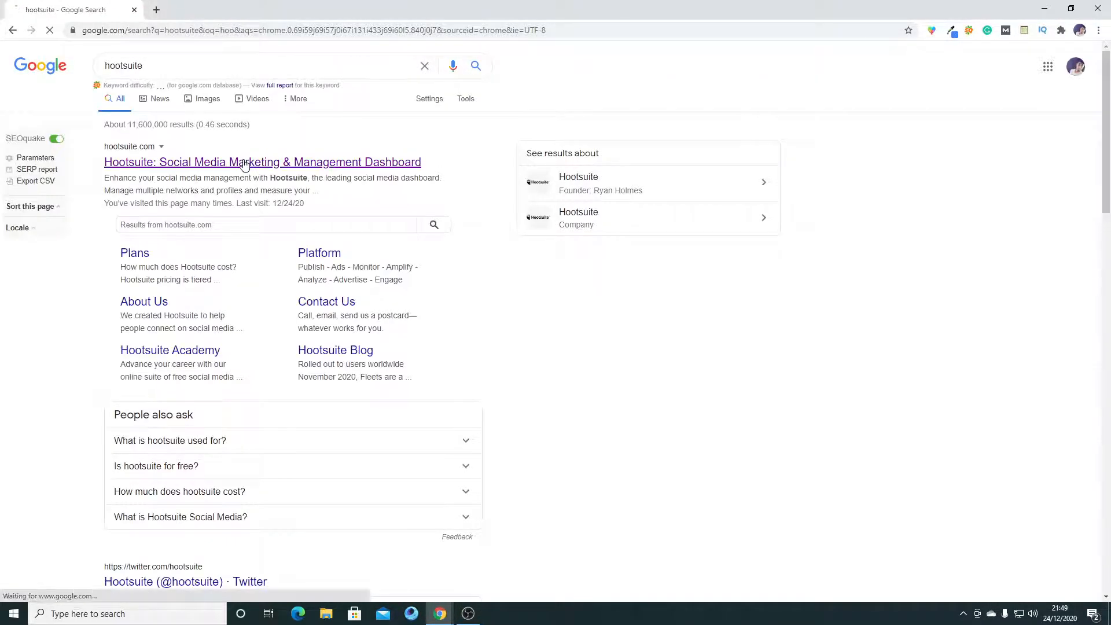
Open the Hootsuite site from Google results and head to the dashboard.
click(245, 162)
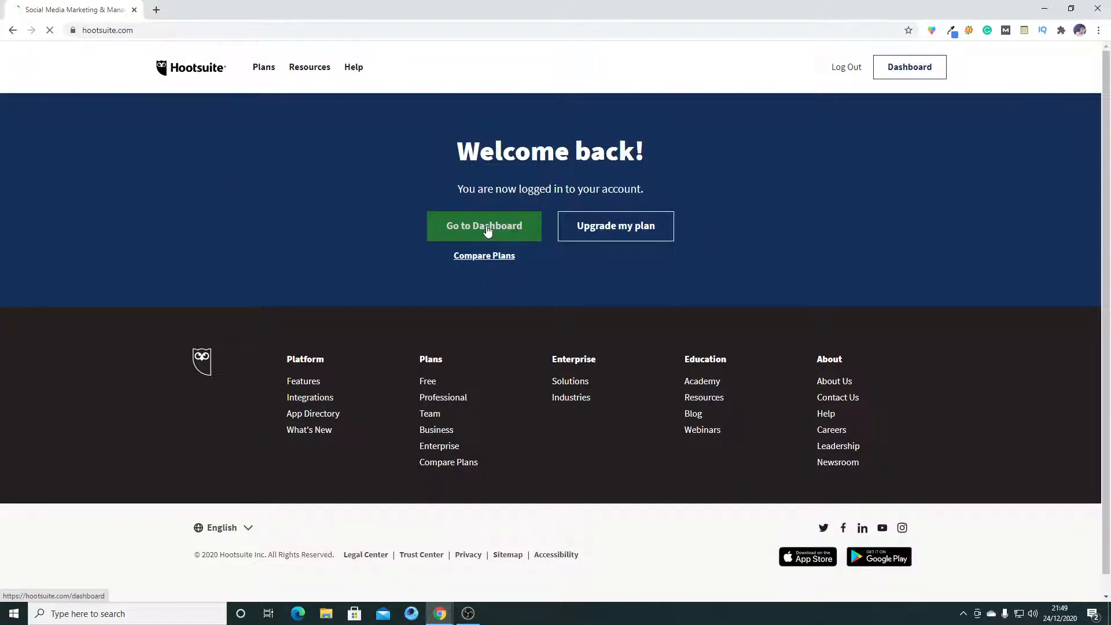
click(485, 226)
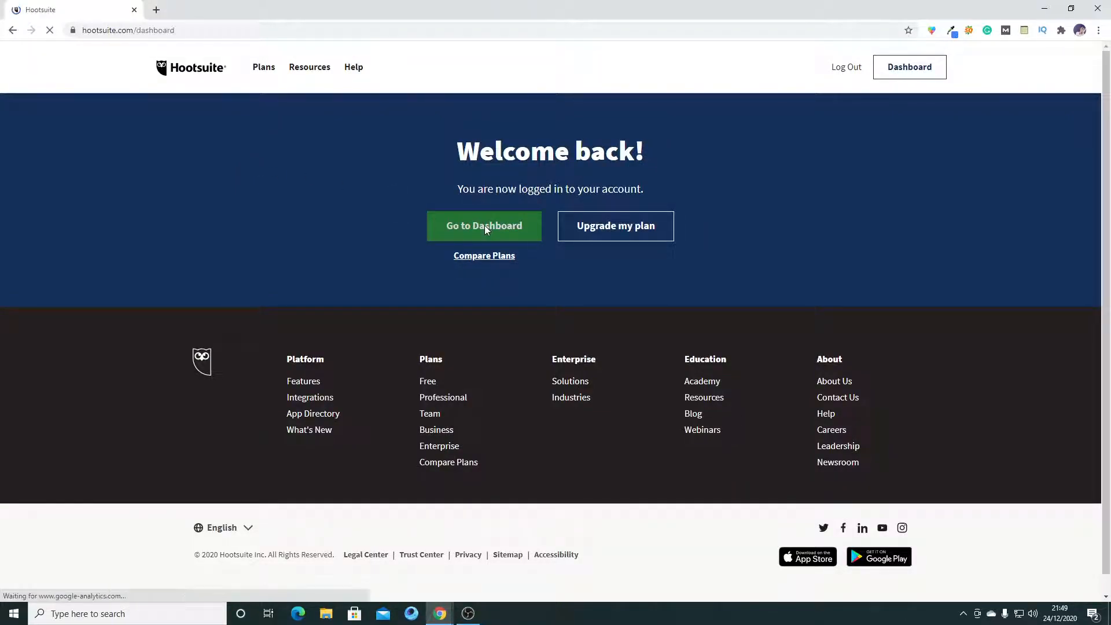
Enter the dashboard and open Social networks and teams from the profile menu.
click(484, 226)
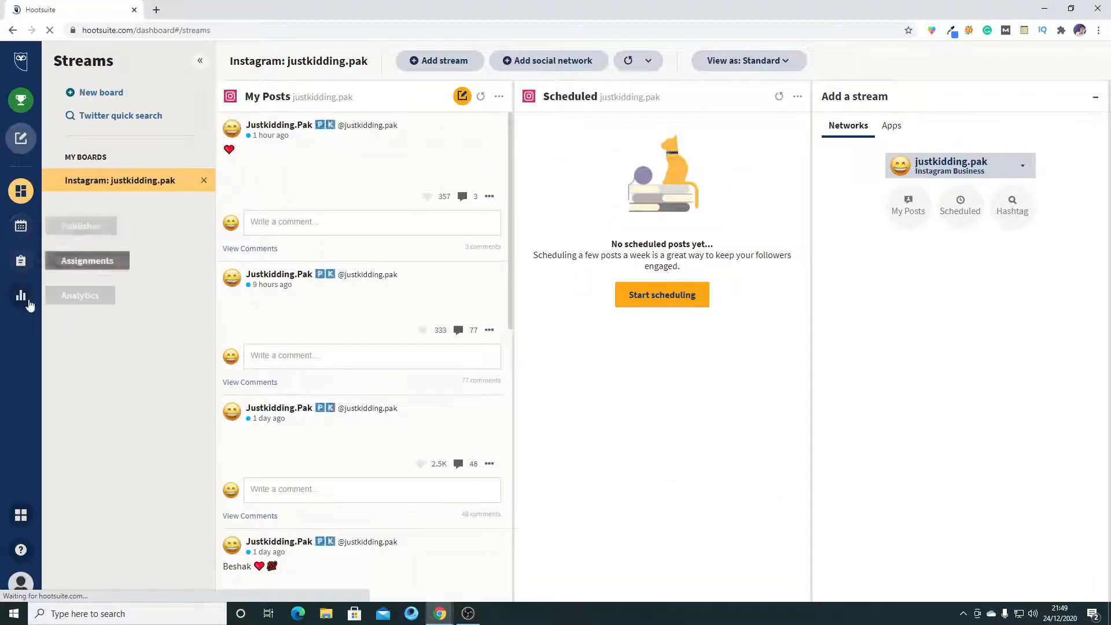
click(20, 584)
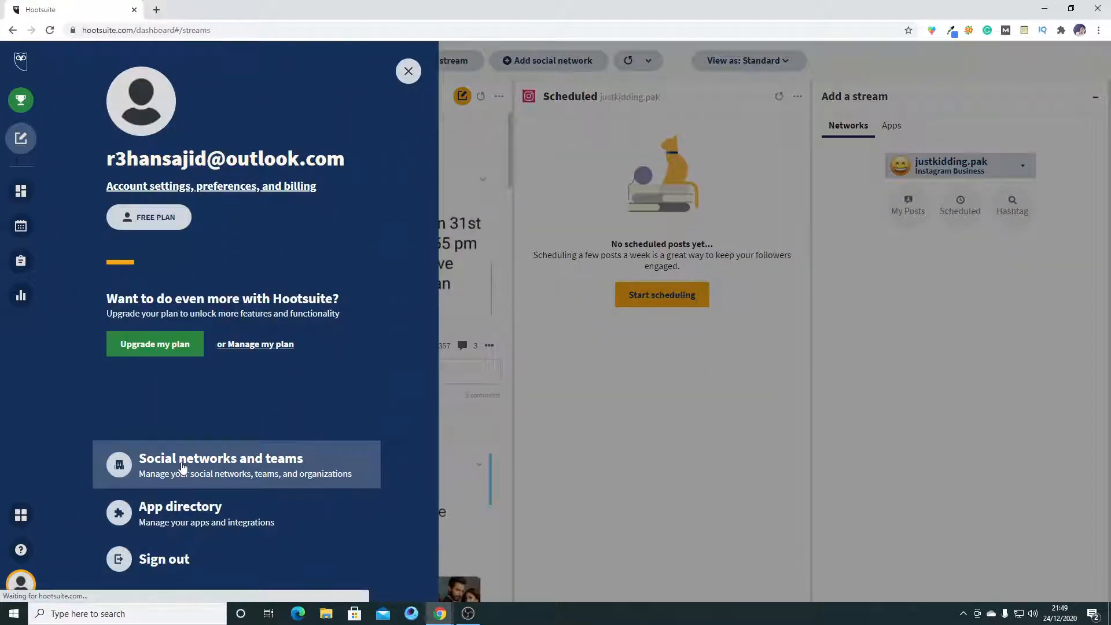
click(220, 464)
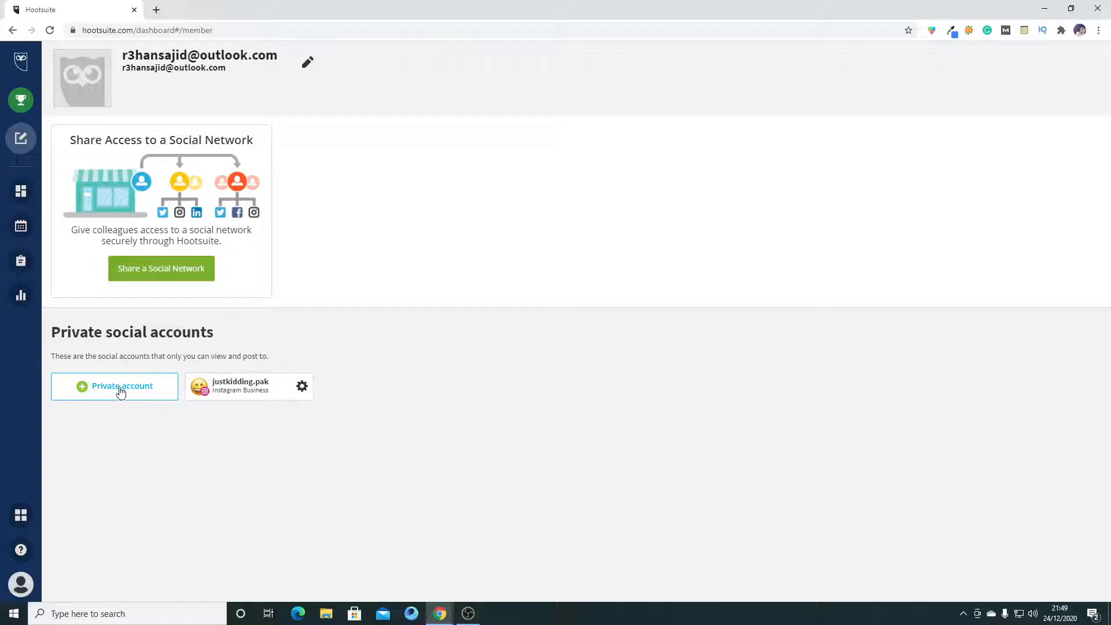
Start adding a private account and choose Facebook as the network.
click(122, 387)
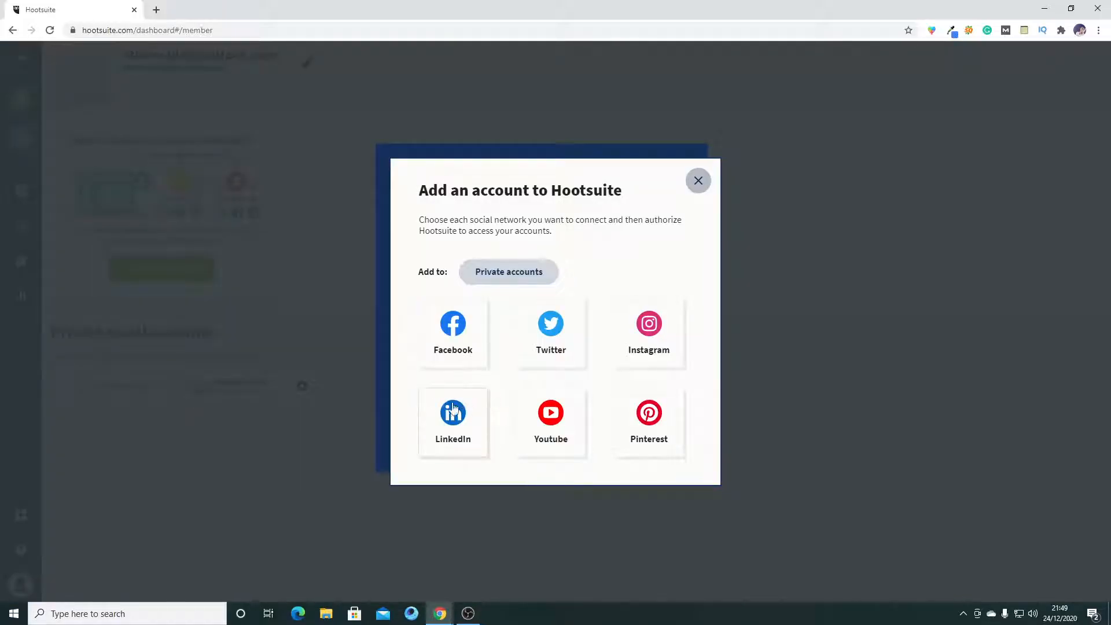
click(453, 324)
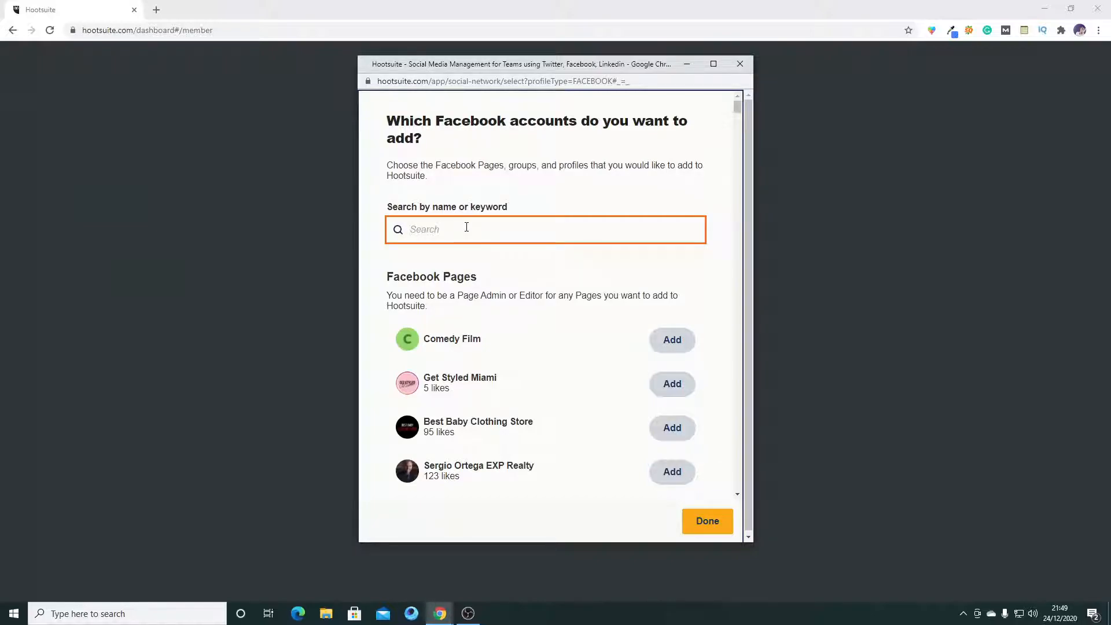
Search 'Wa', add the Wargay Panday Page and take ownership of it.
text(Wa)
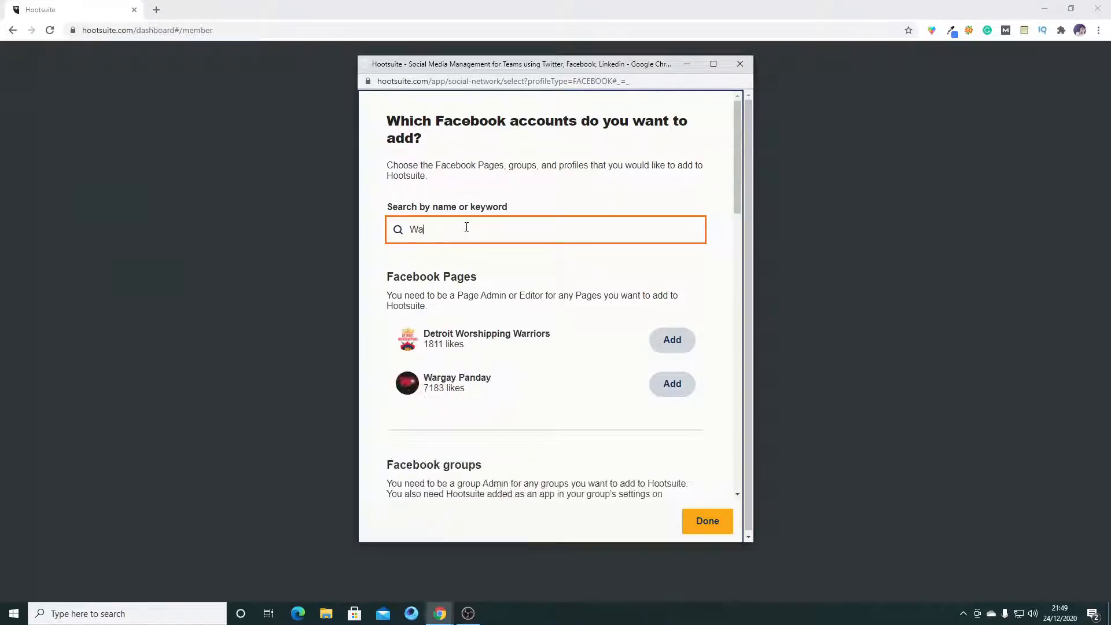
mouse_move(436, 393)
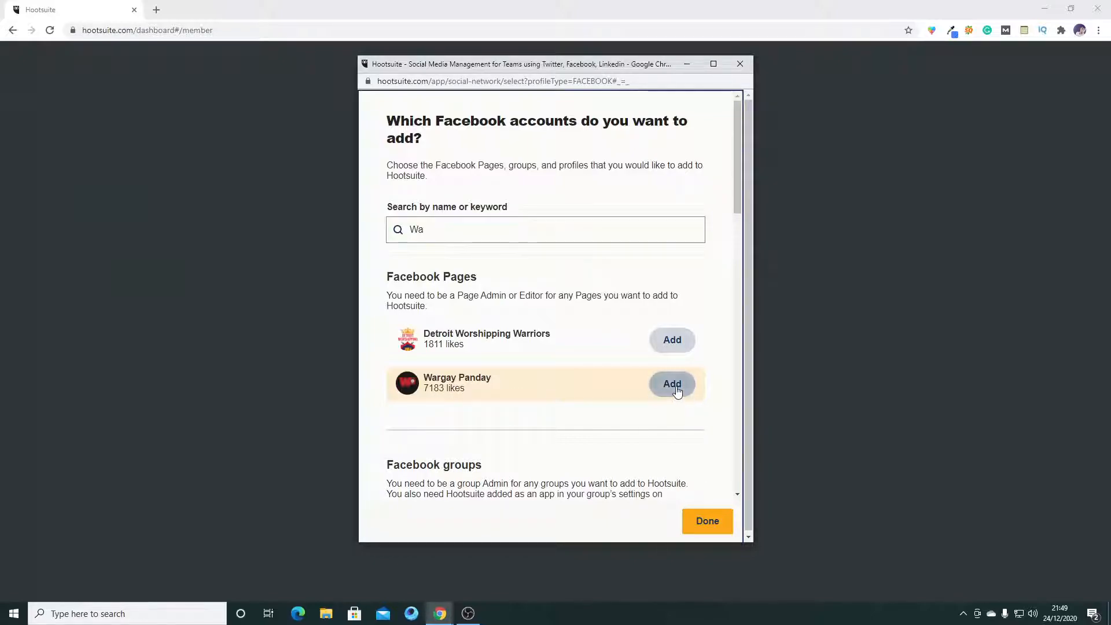
click(672, 384)
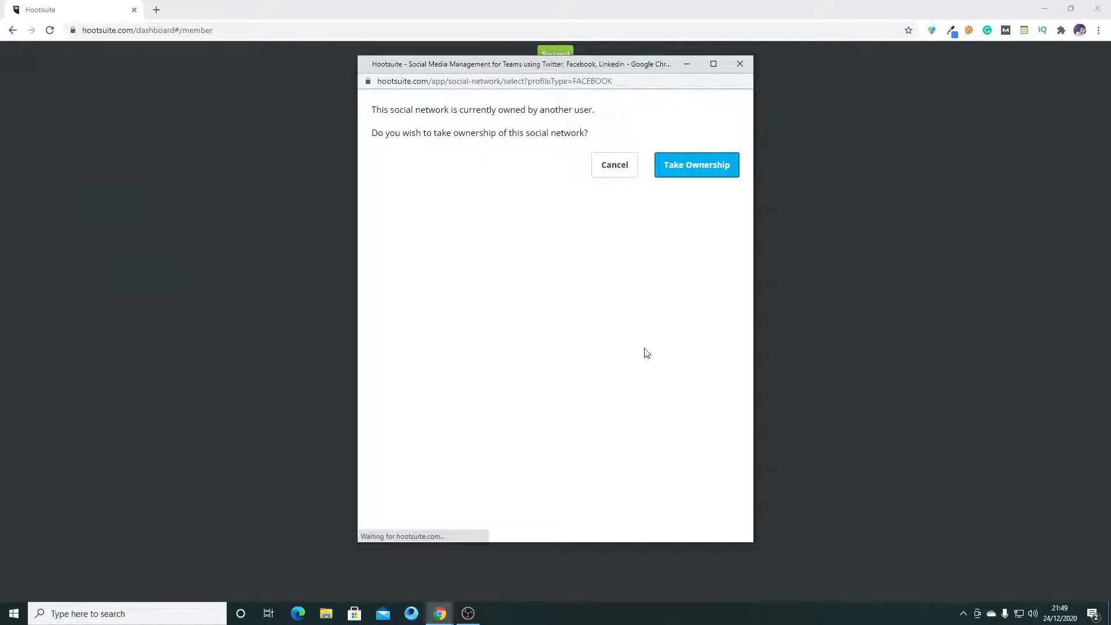
click(697, 165)
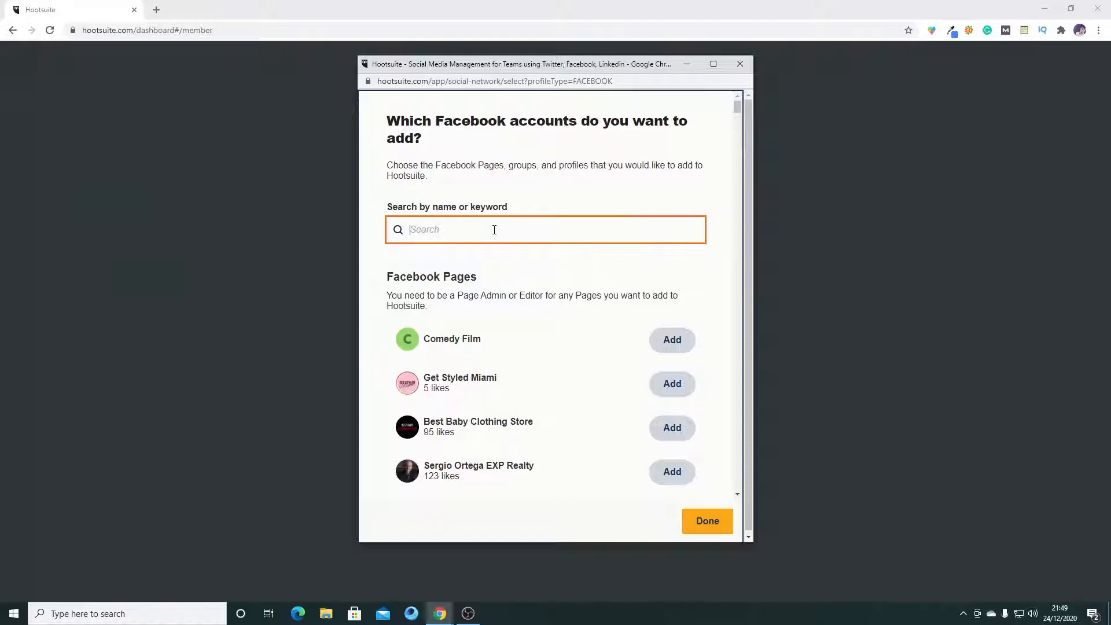
Search 'Jus' and add the JustKidding.Pak Page.
text(J)
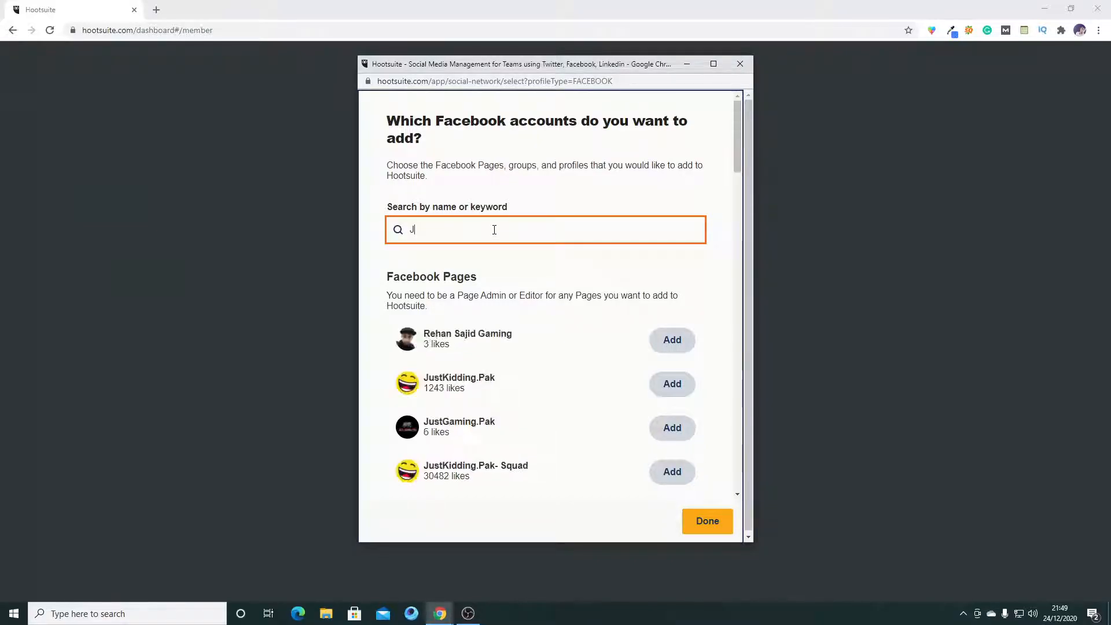
text(us)
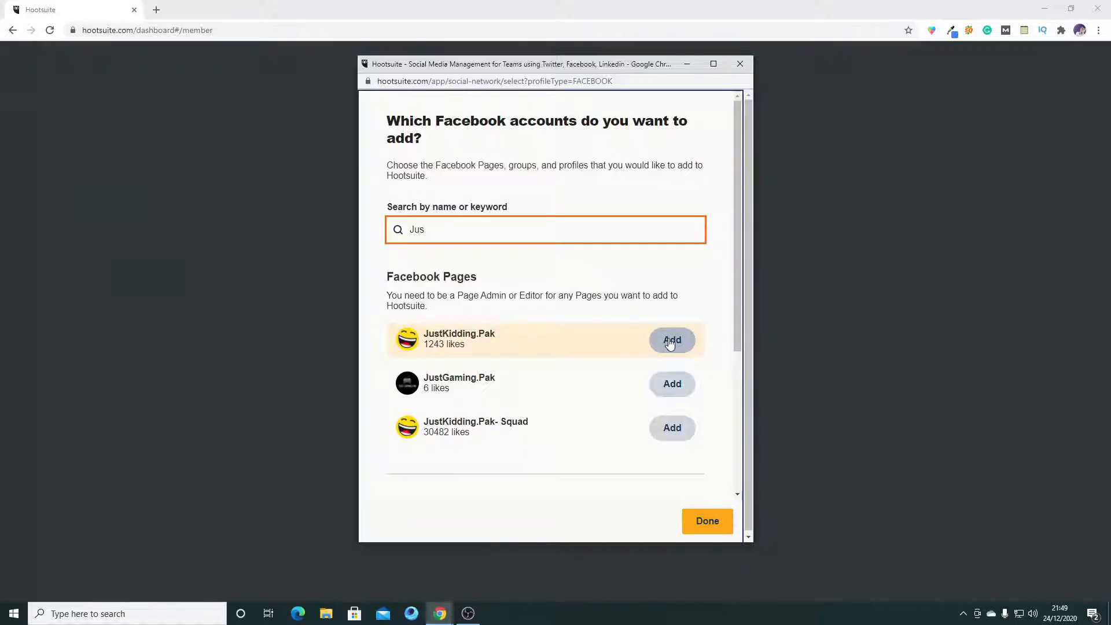
click(672, 340)
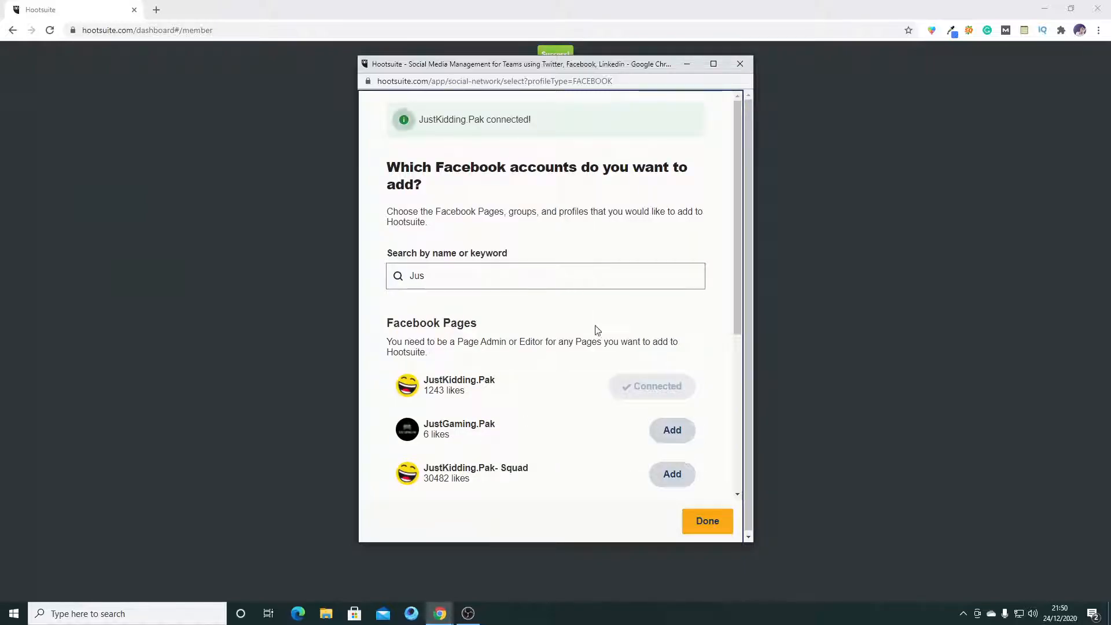
Finish the Facebook Page selection without linking any ad accounts.
click(707, 521)
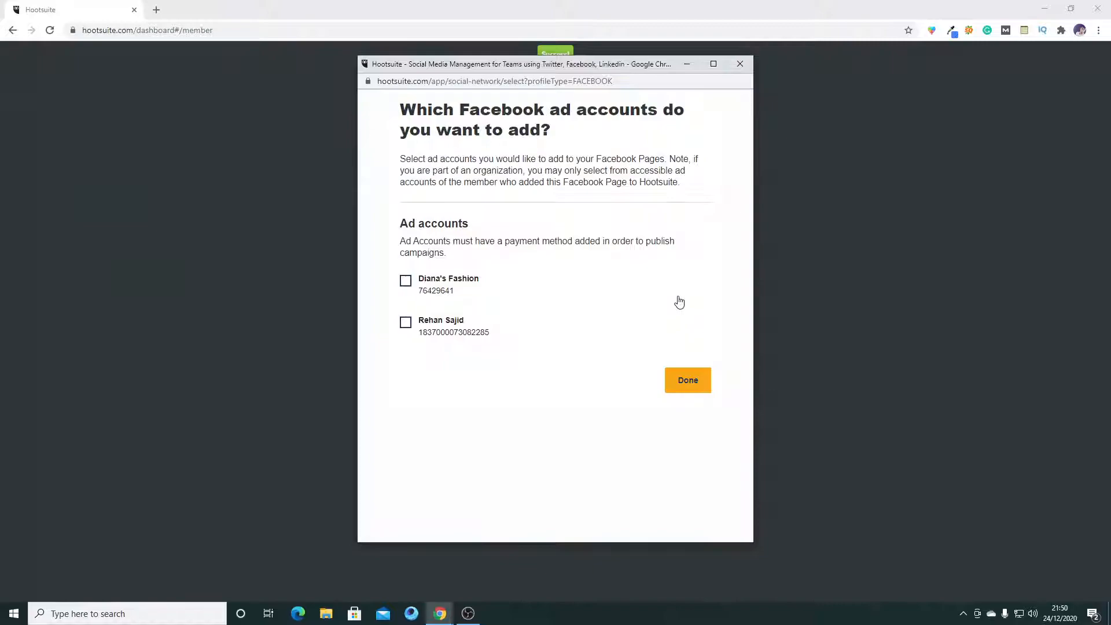
mouse_move(466, 255)
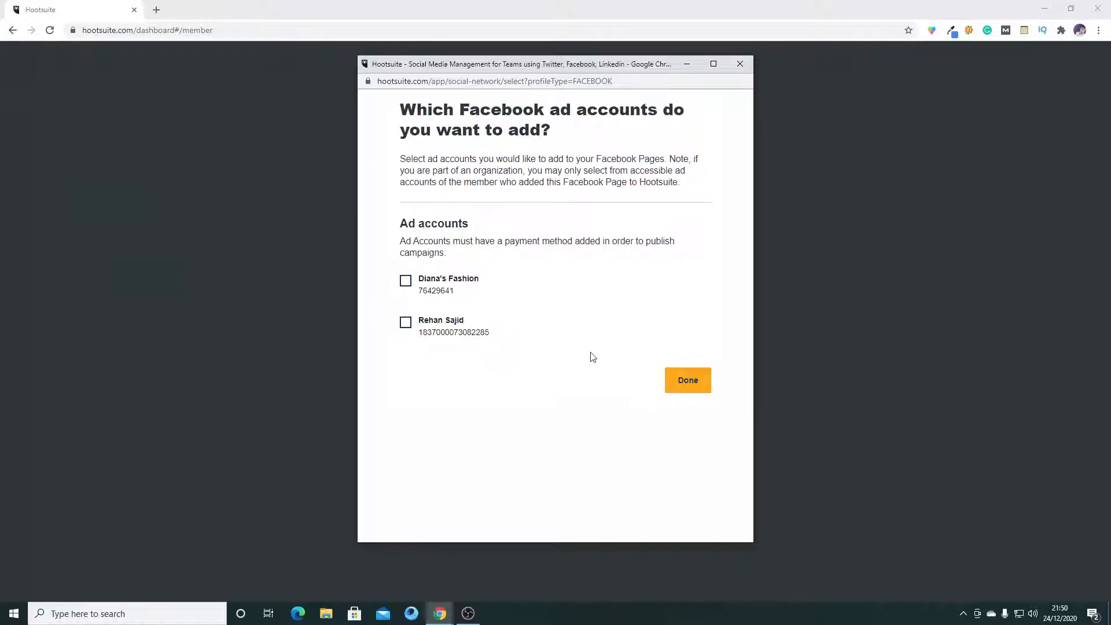
mouse_move(688, 382)
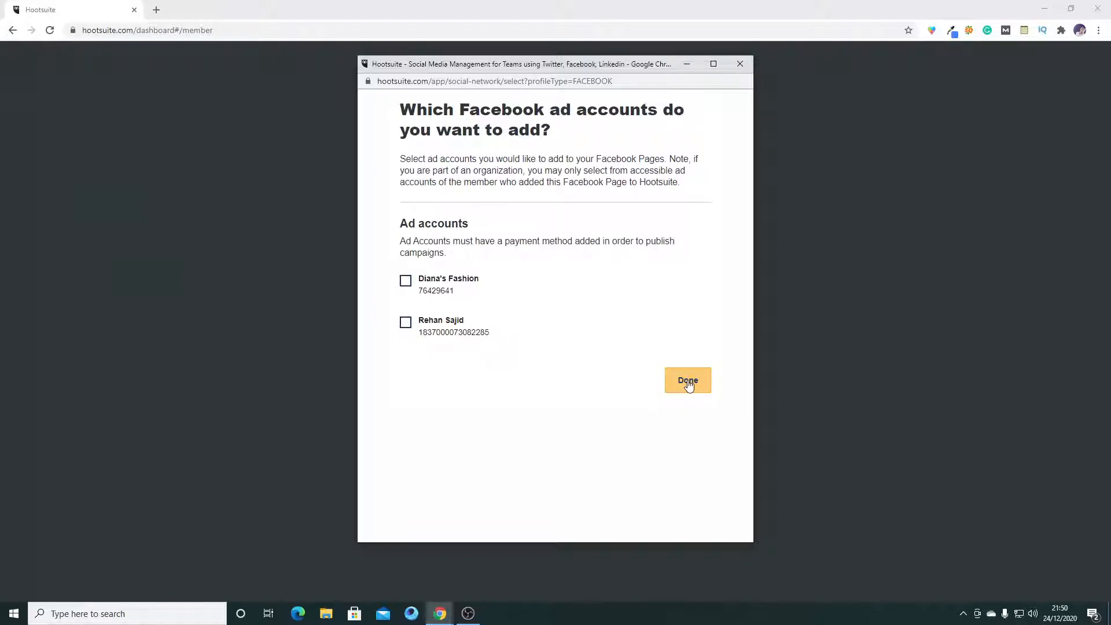
click(688, 381)
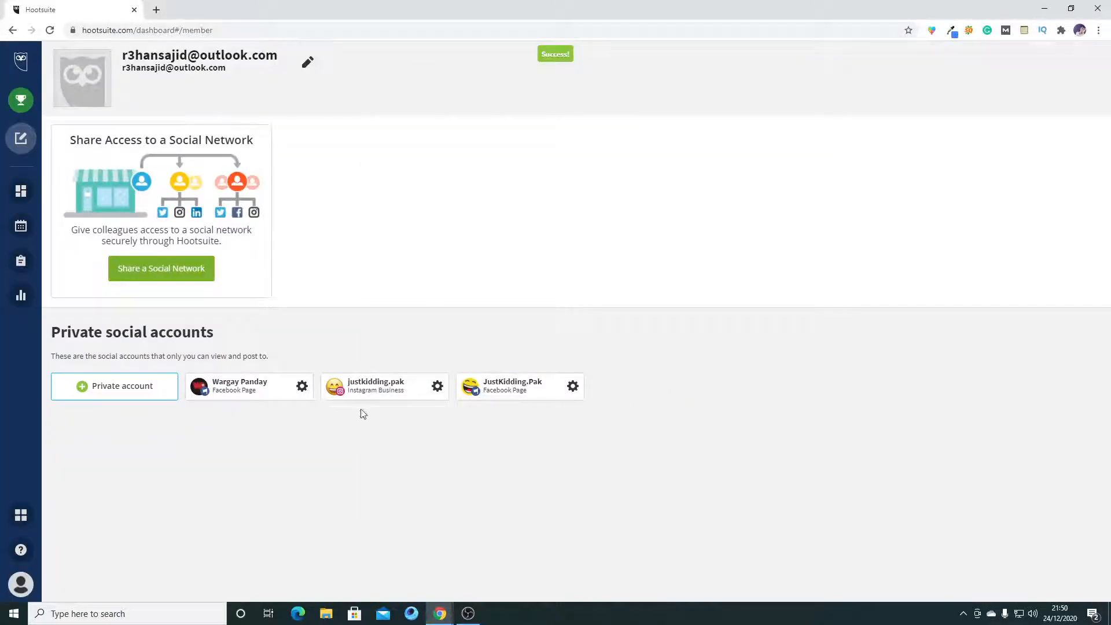
mouse_move(518, 371)
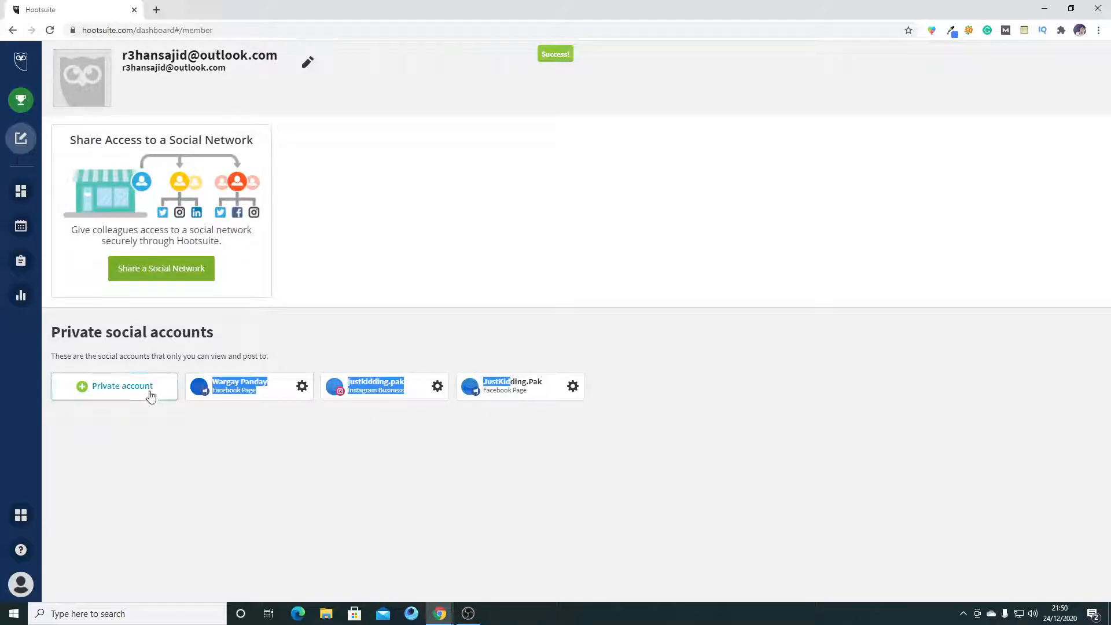
Start another private account addition with + Private account.
click(121, 386)
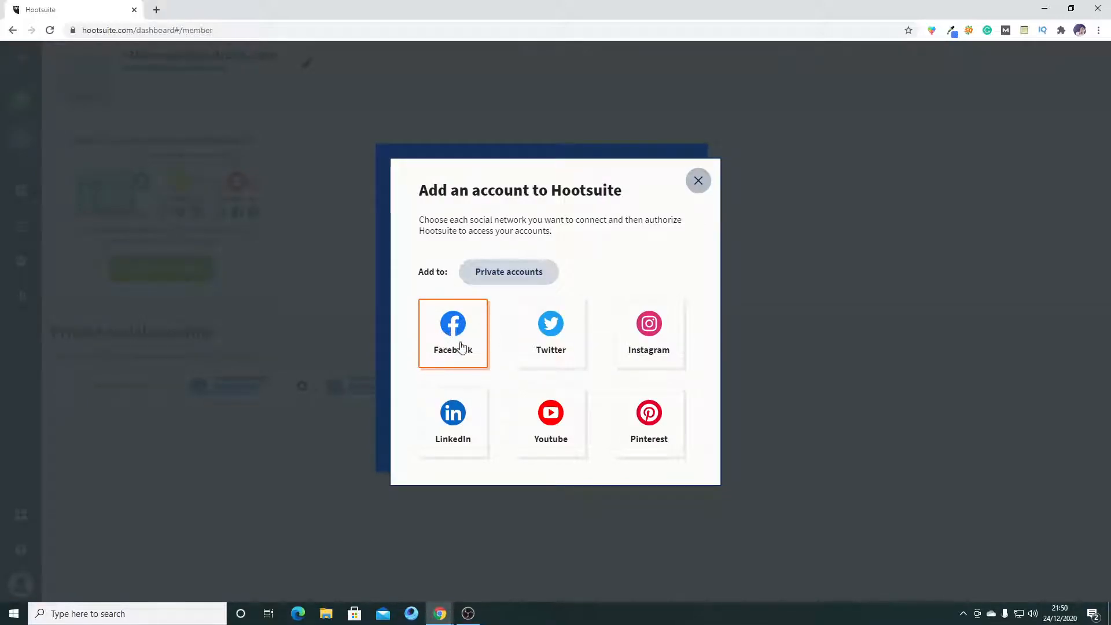
mouse_move(676, 253)
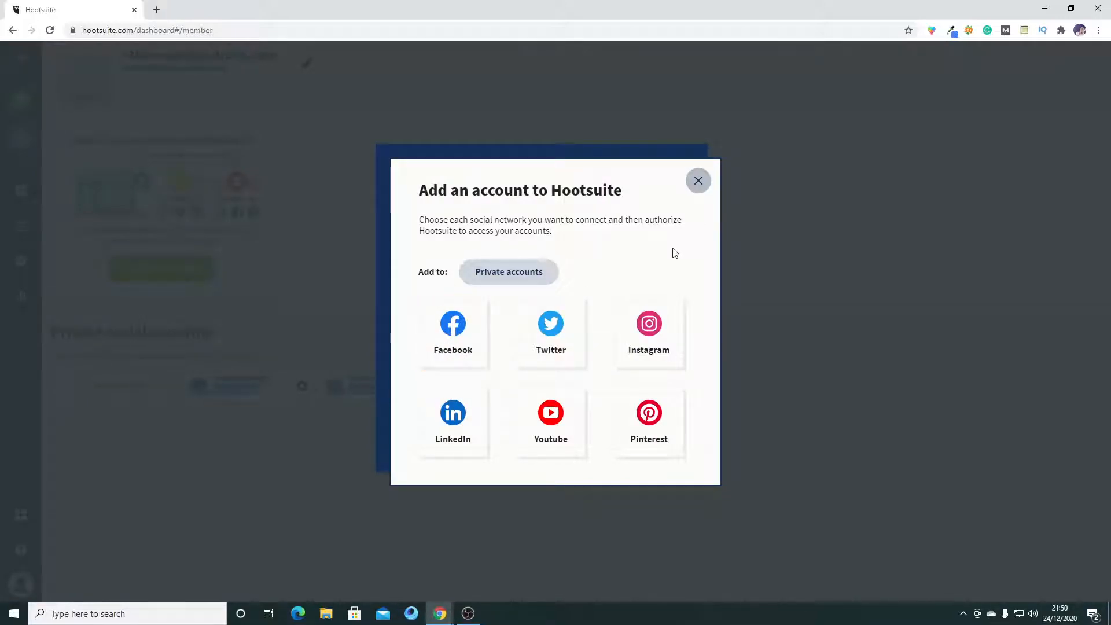